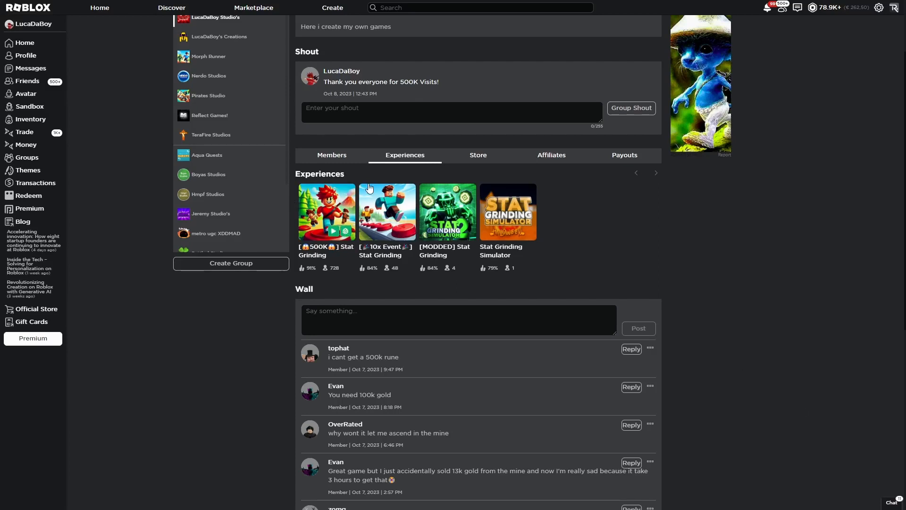
mouse_move(362, 157)
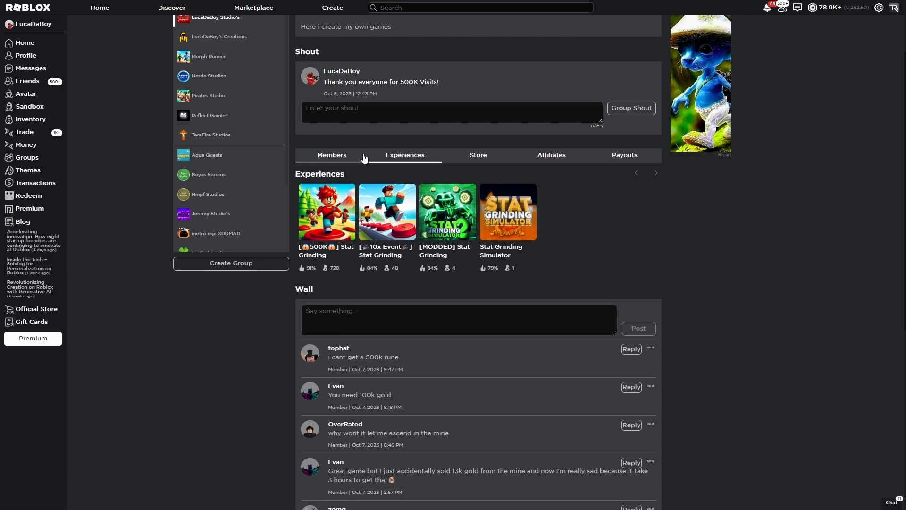
Go to the Nerdo Studios group page and show its experiences list.
scroll(up, 3)
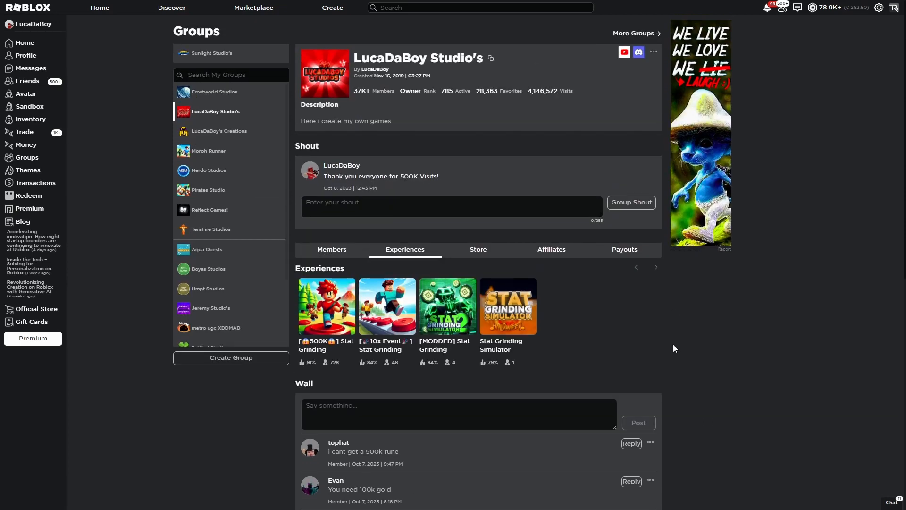
mouse_move(725, 326)
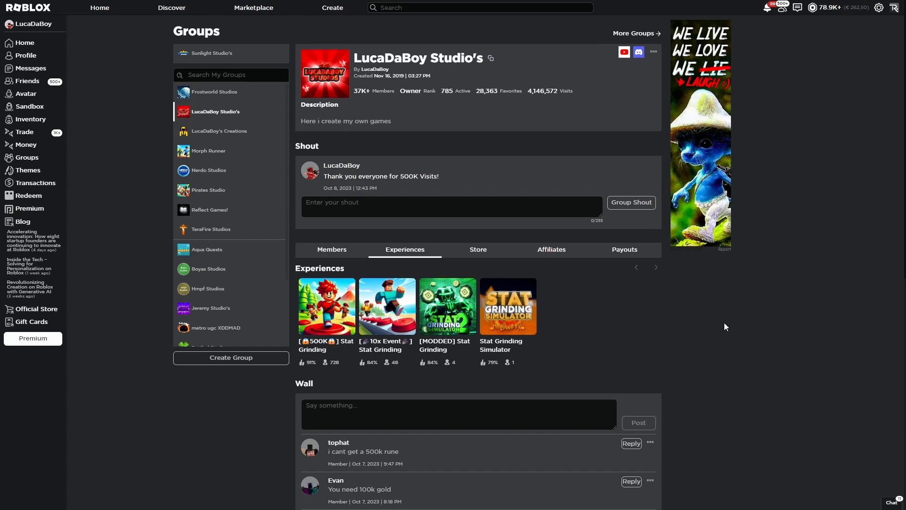
mouse_move(208, 190)
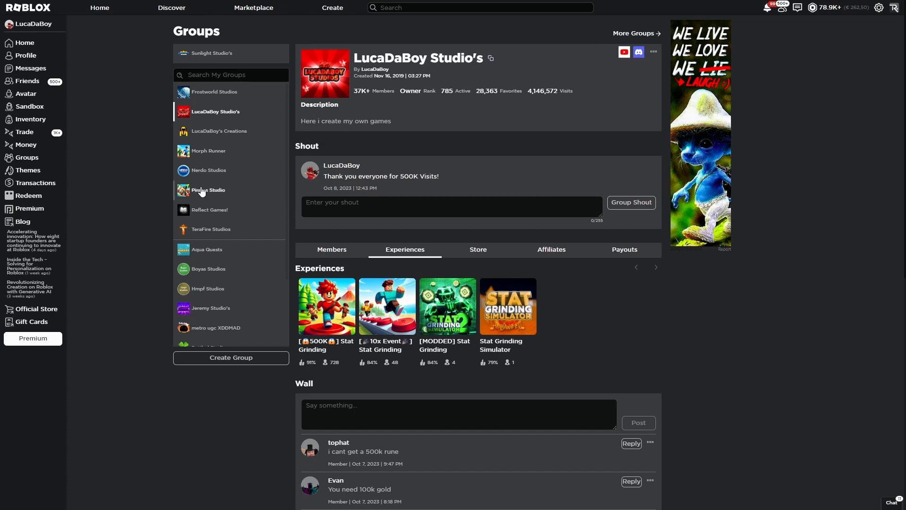
click(209, 170)
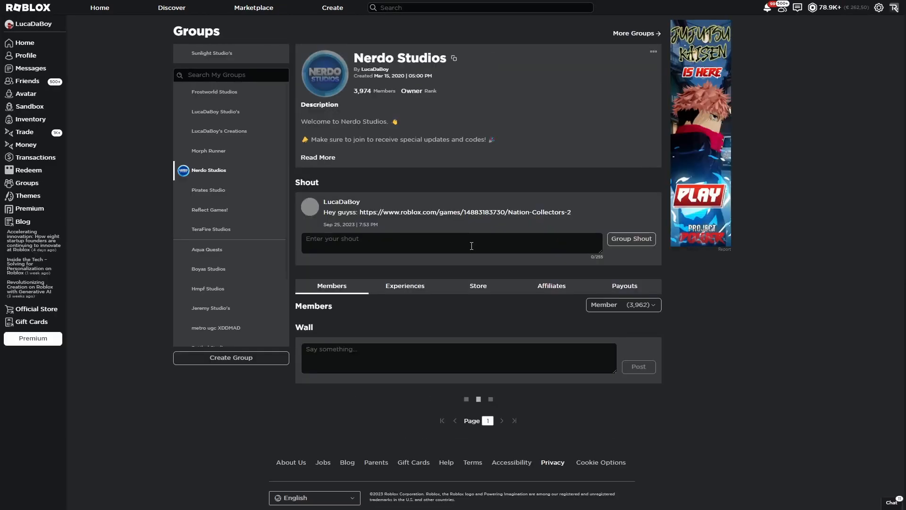
click(405, 285)
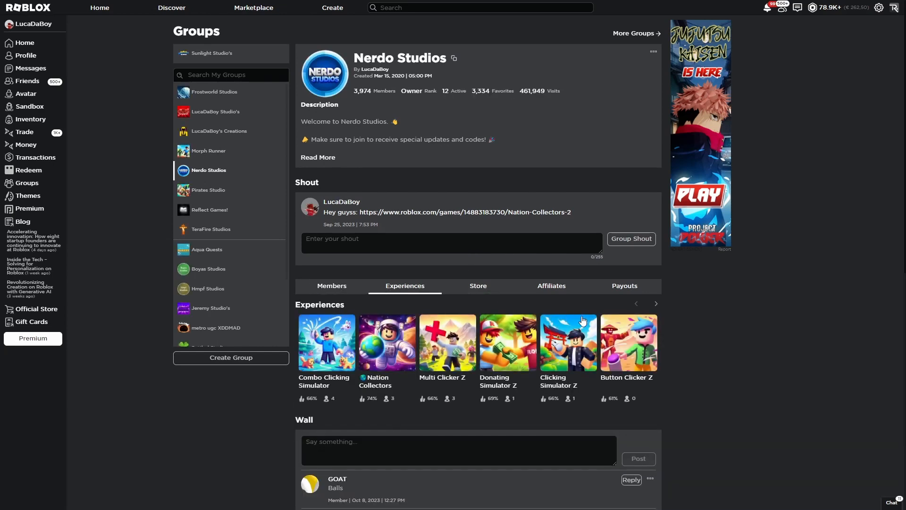
mouse_move(656, 302)
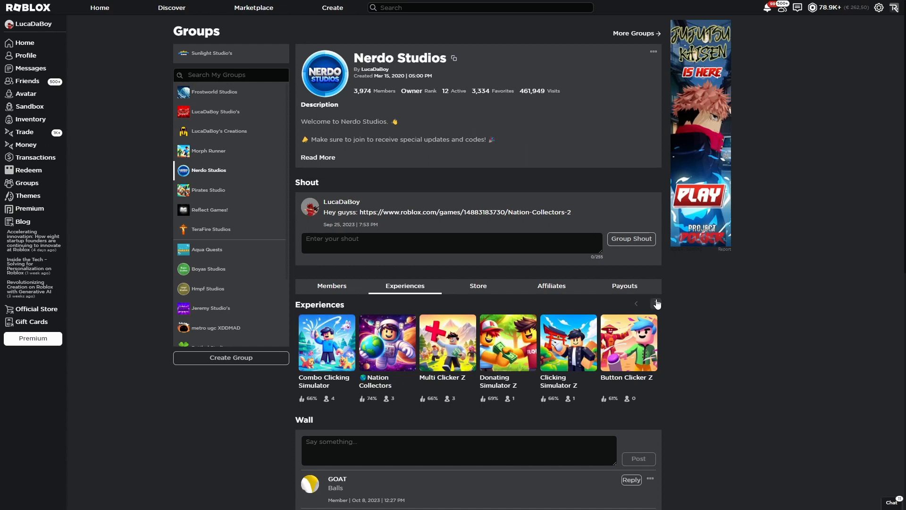
Page through the group's experiences carousel and return to the first page.
click(655, 303)
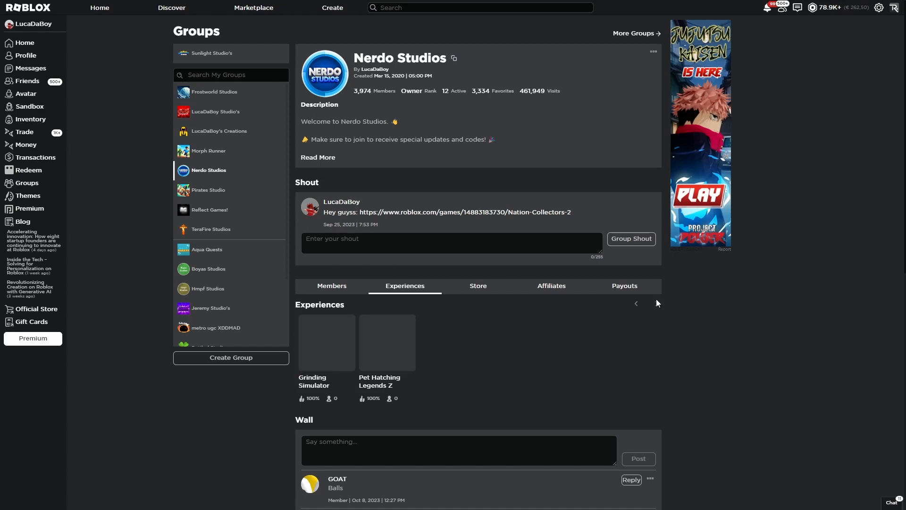
click(635, 303)
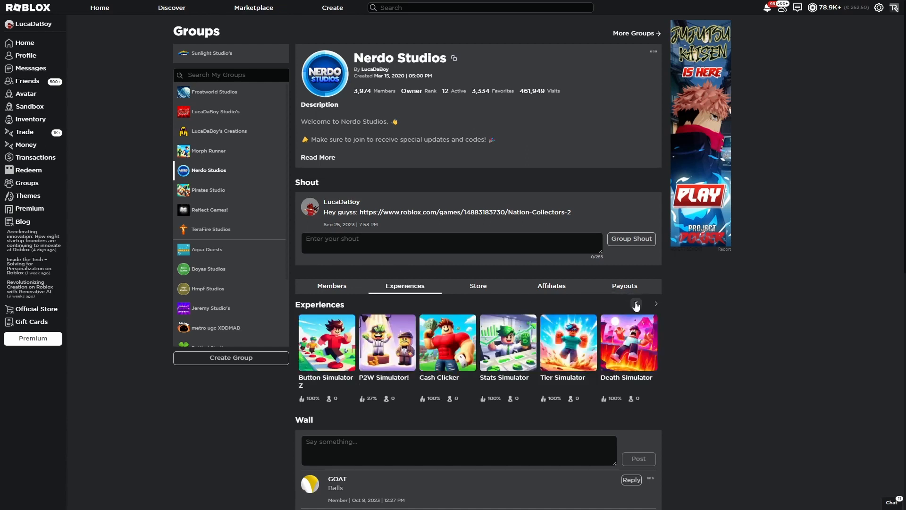
click(655, 303)
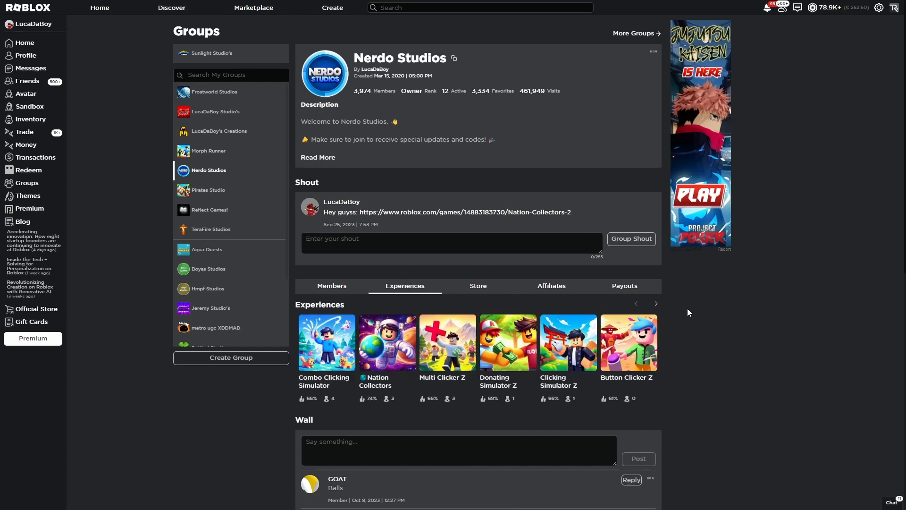
mouse_move(720, 332)
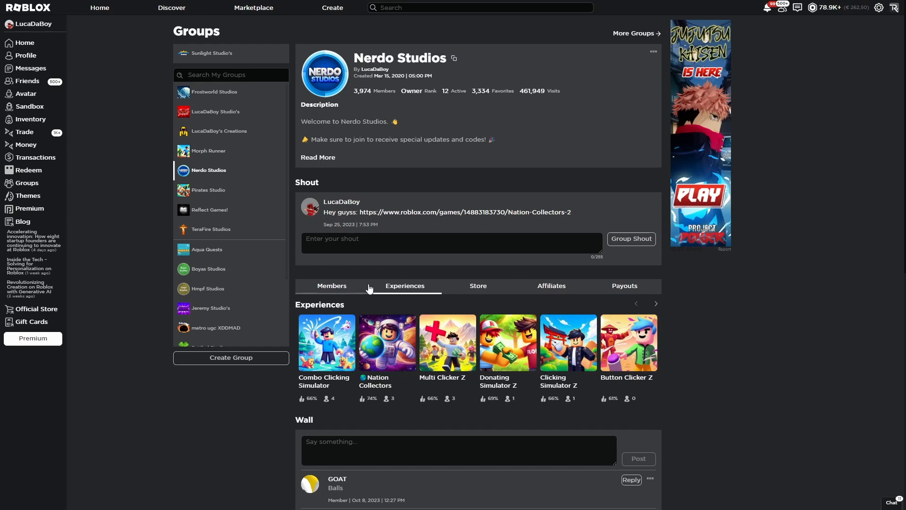
mouse_move(768, 348)
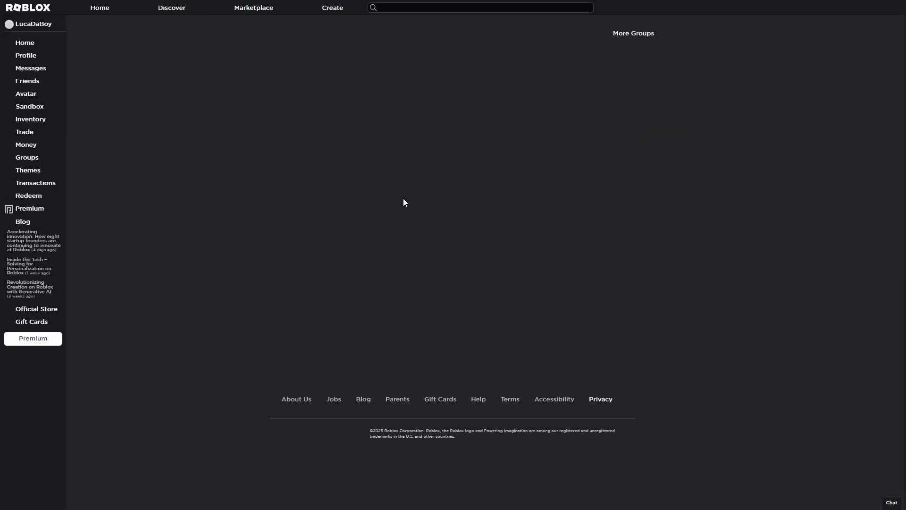
Go to the Reflect Games! group page showing its Boxing Simulator experience.
click(26, 158)
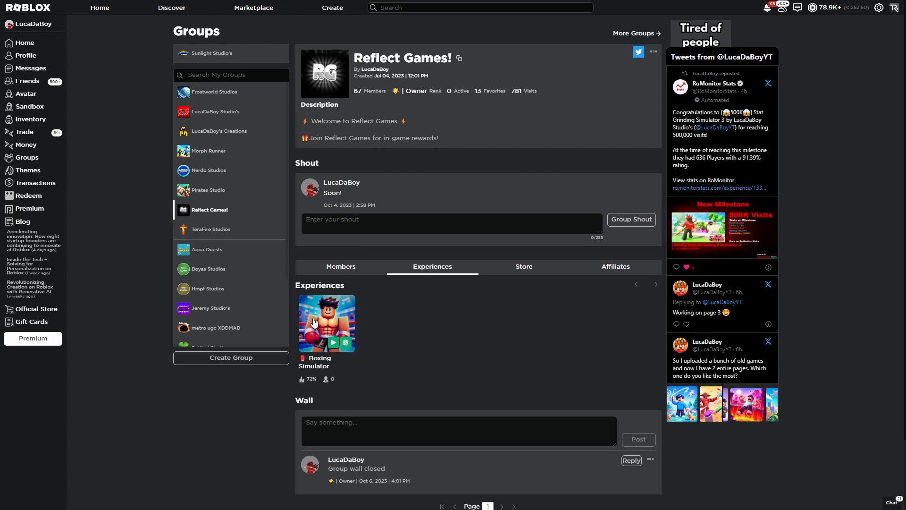
mouse_move(398, 353)
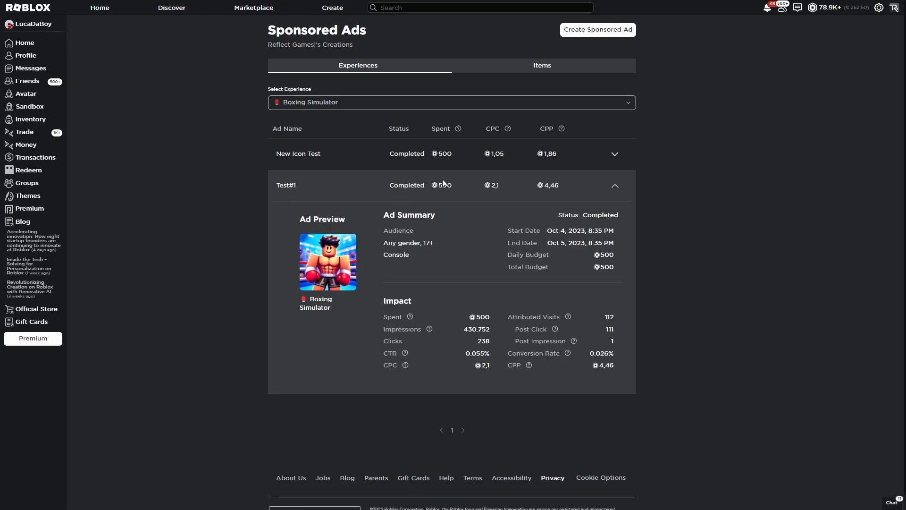
mouse_move(342, 246)
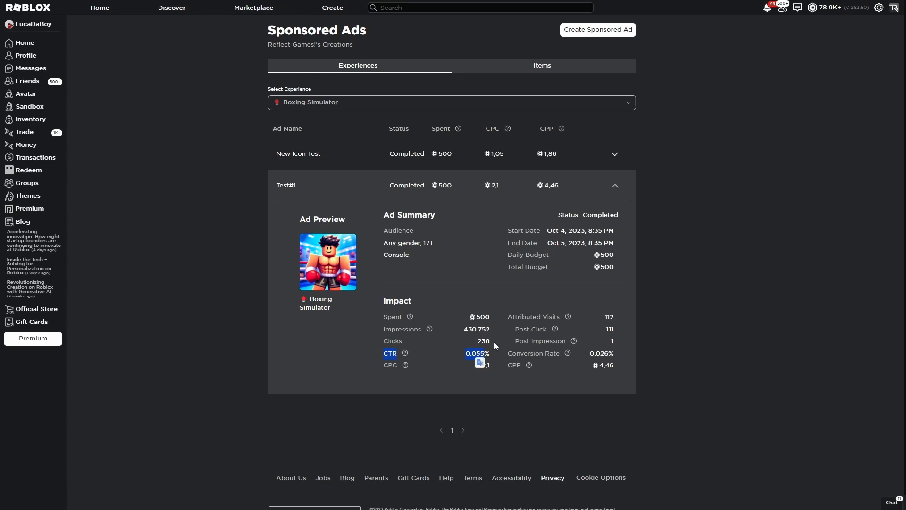
mouse_move(678, 330)
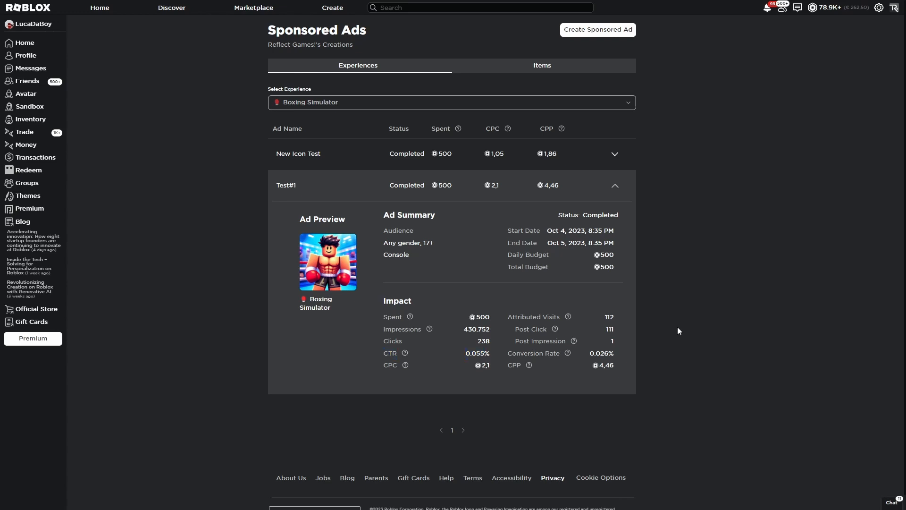
mouse_move(789, 274)
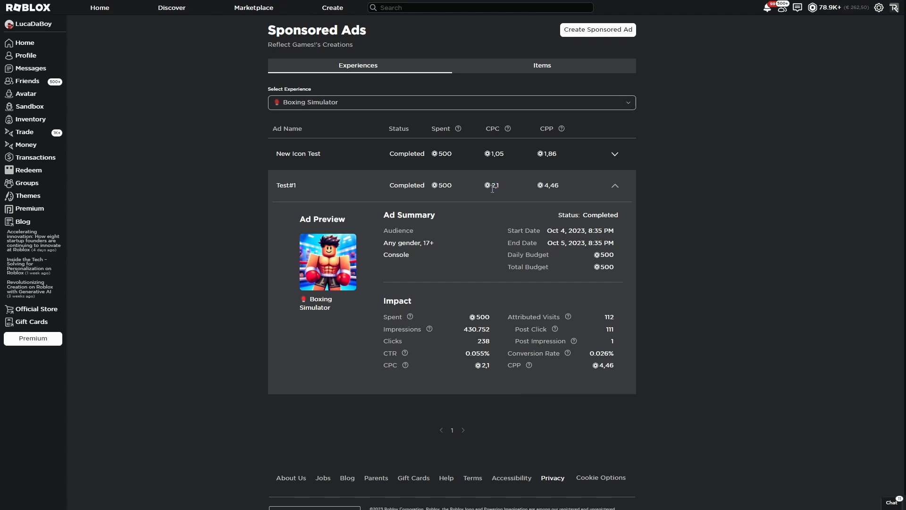
mouse_move(519, 133)
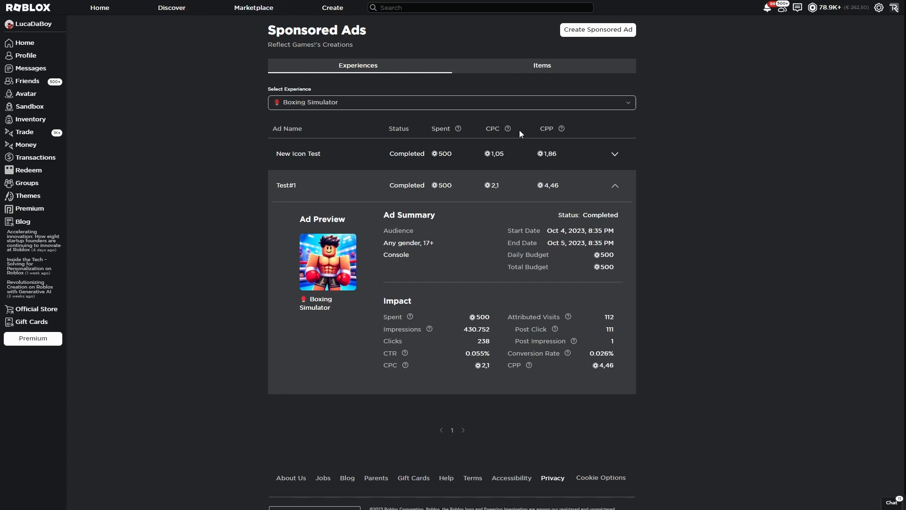
Expand the New Icon Test ad row and scroll to compare its stats with Test#1.
click(614, 153)
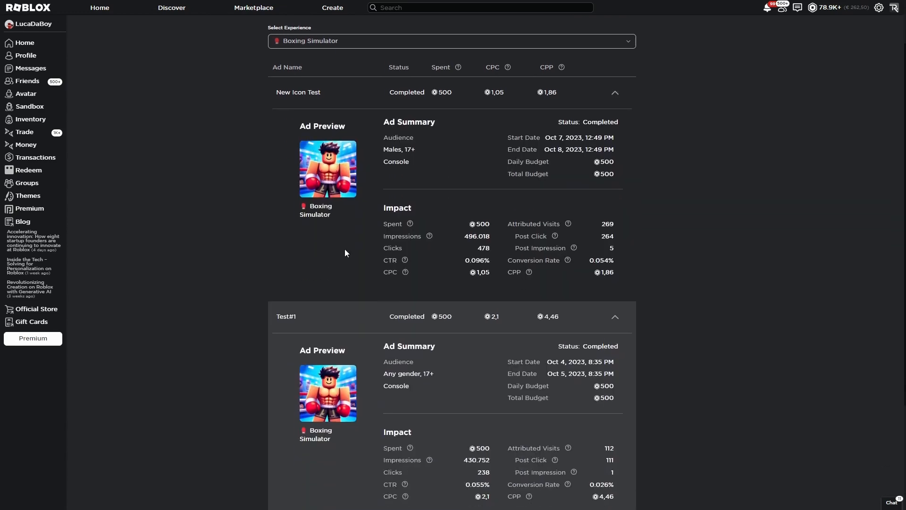
scroll(up, 3)
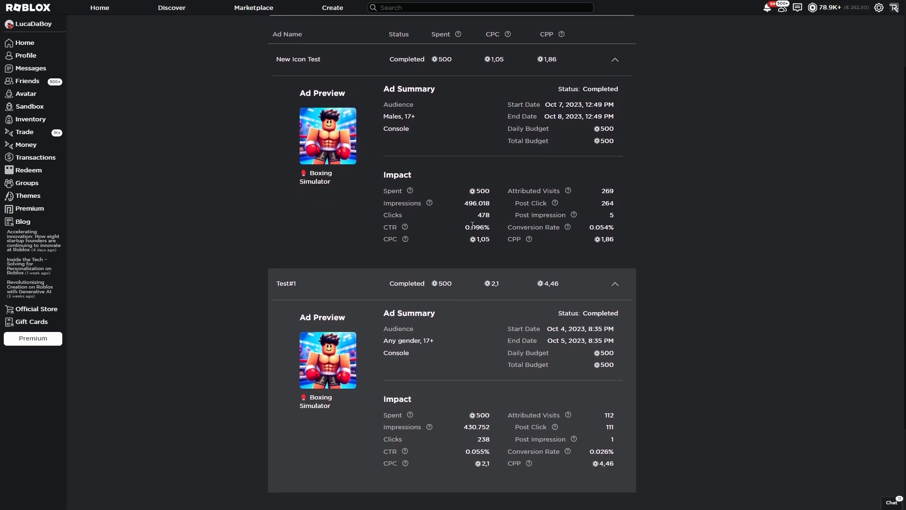
mouse_move(479, 340)
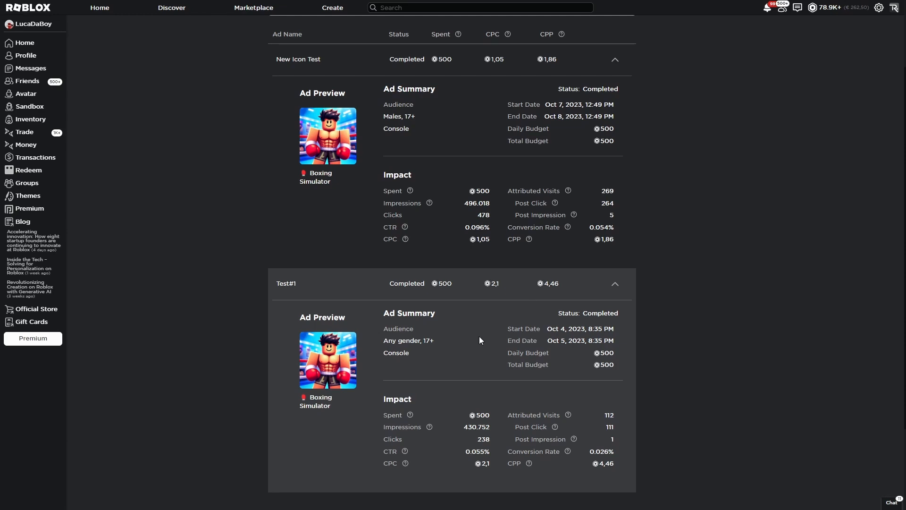
scroll(up, 3)
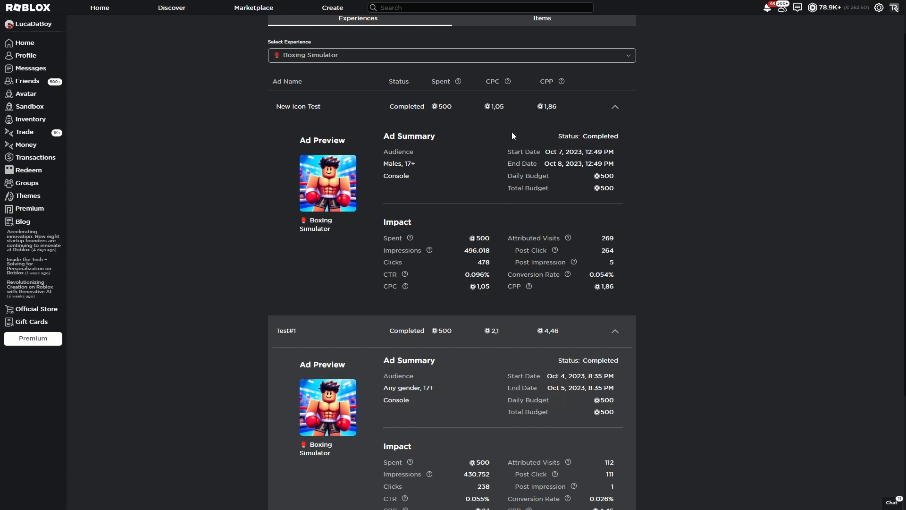
scroll(up, 3)
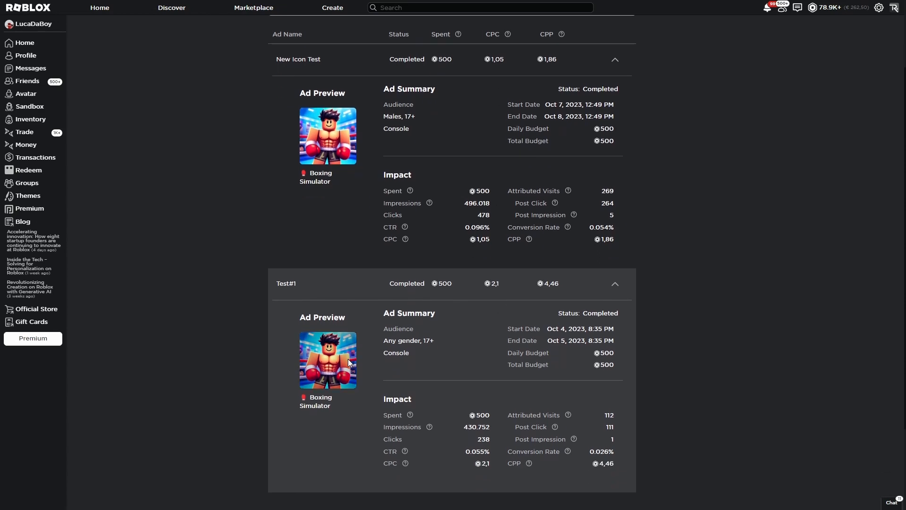
scroll(up, 3)
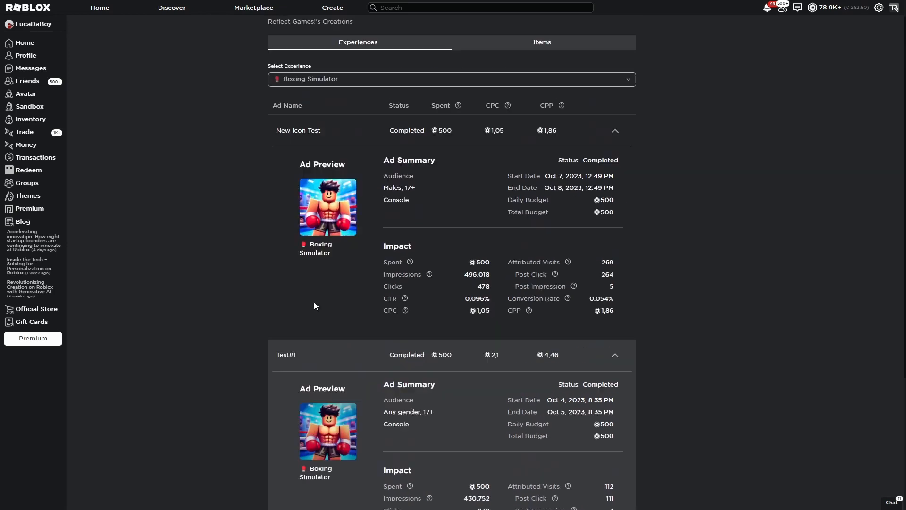
scroll(up, 3)
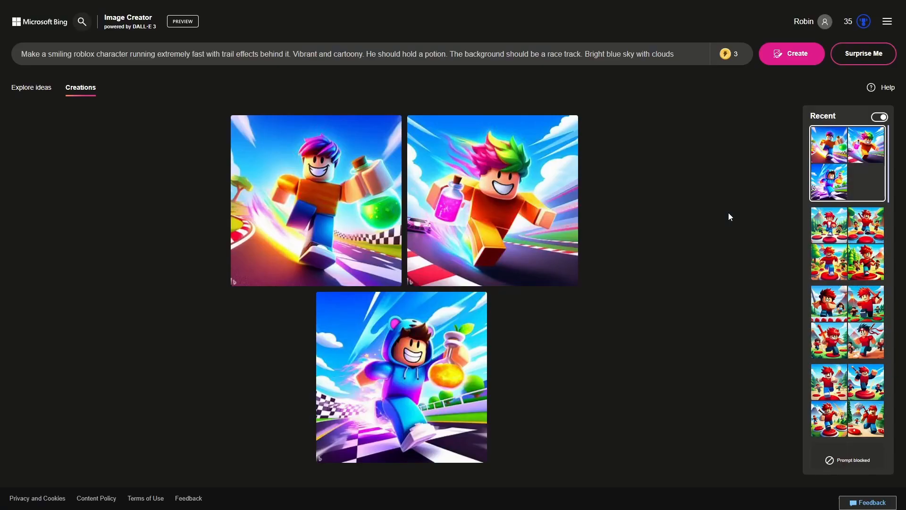
mouse_move(456, 83)
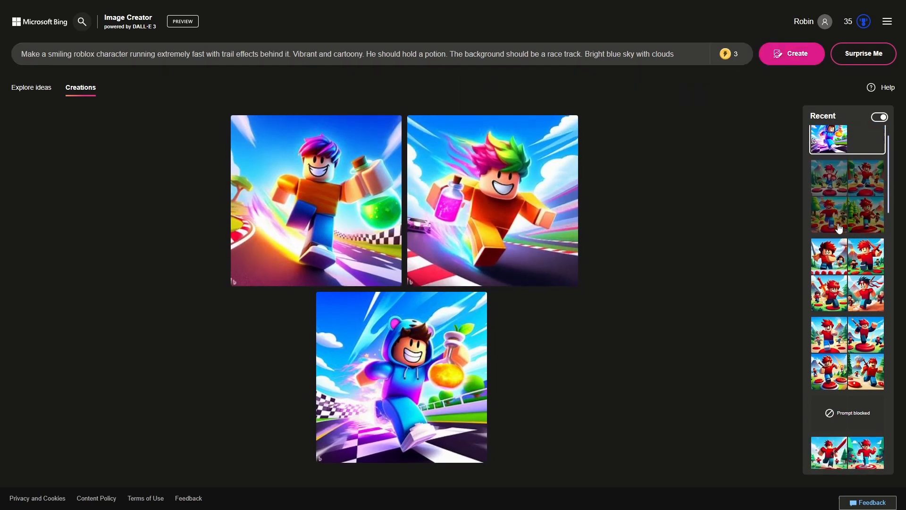
Scroll the Recent creations panel to earlier Roblox-style image batches.
scroll(down, 3)
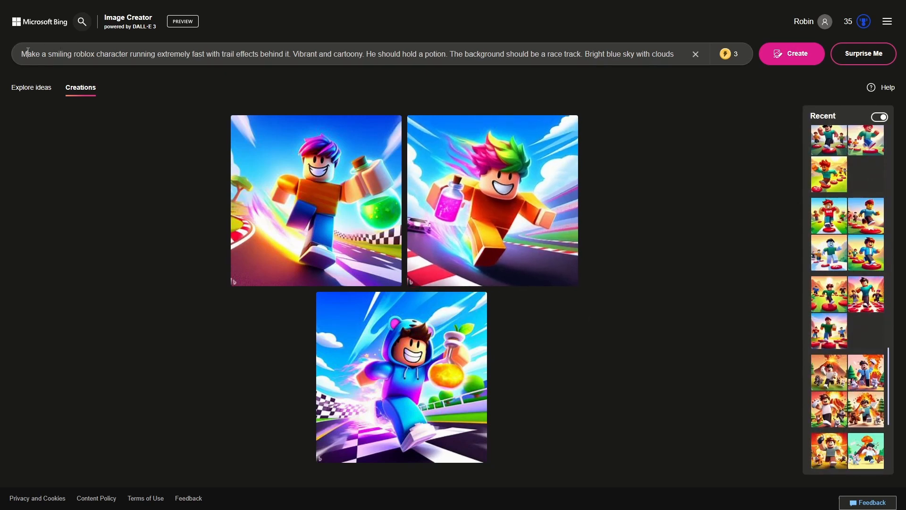
Replace the old prompt with 'Make a roblox character eating a hamburger.'.
click(695, 54)
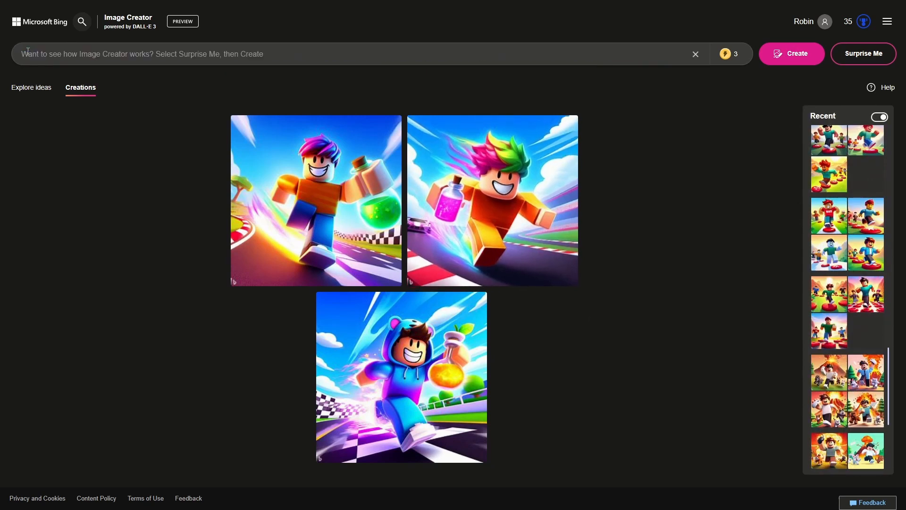
text(A roblox chara)
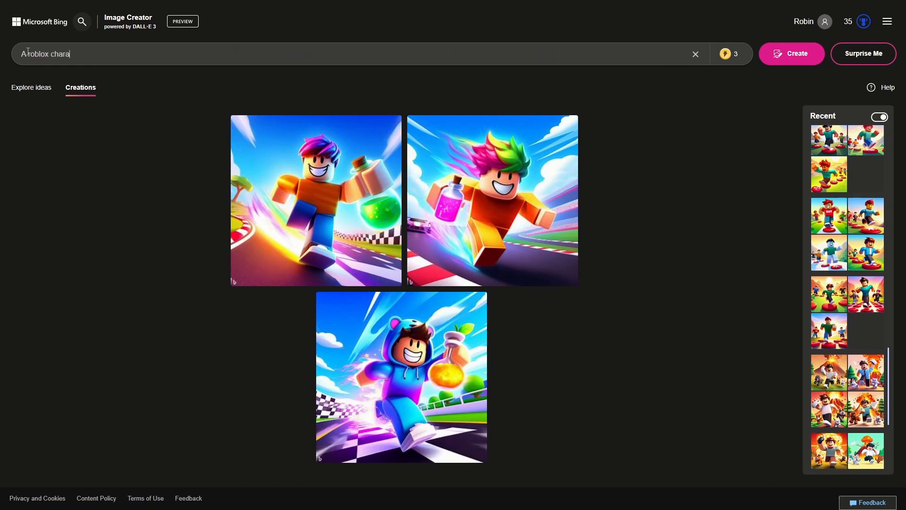
text(cter)
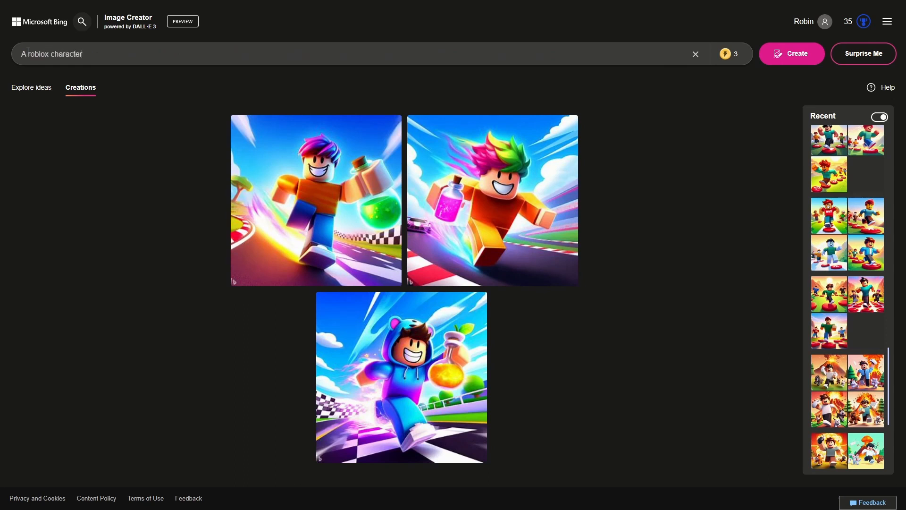
text(M)
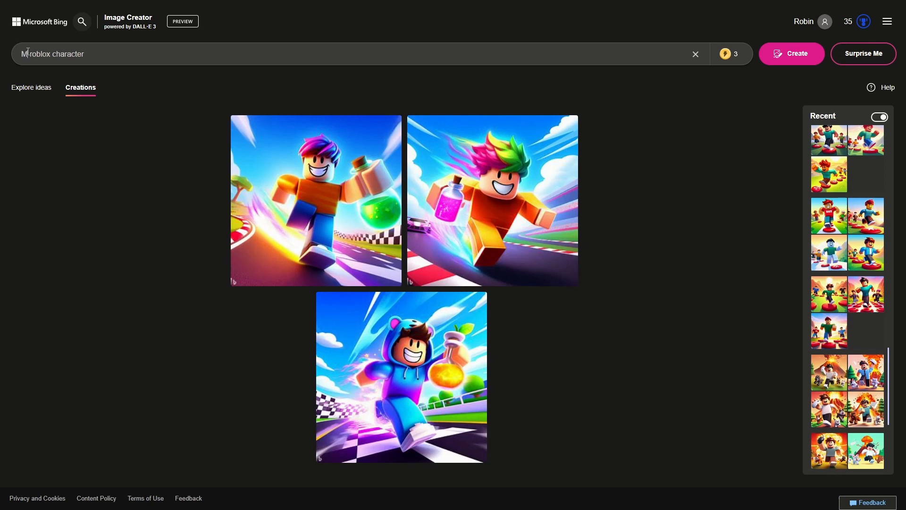
text(Make a roblox character eat)
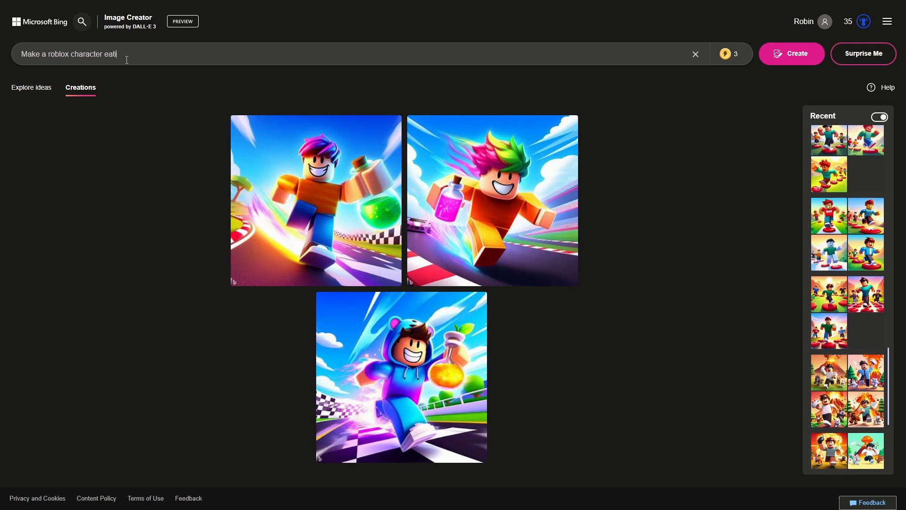
text(ing a hamburger.)
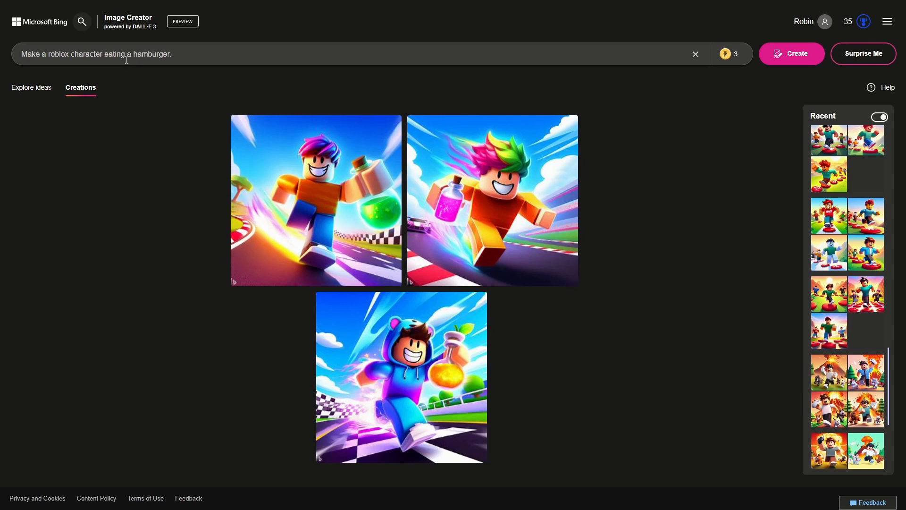
Add that the character sits on a bench under a blue sky with a few clouds, cartoony and vibrant.
text(Make the background a park wi)
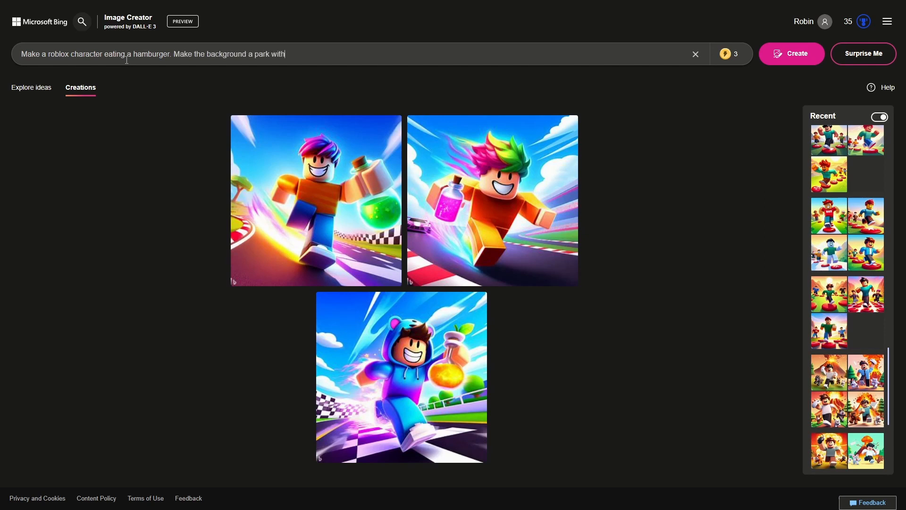
text(the roblox character o)
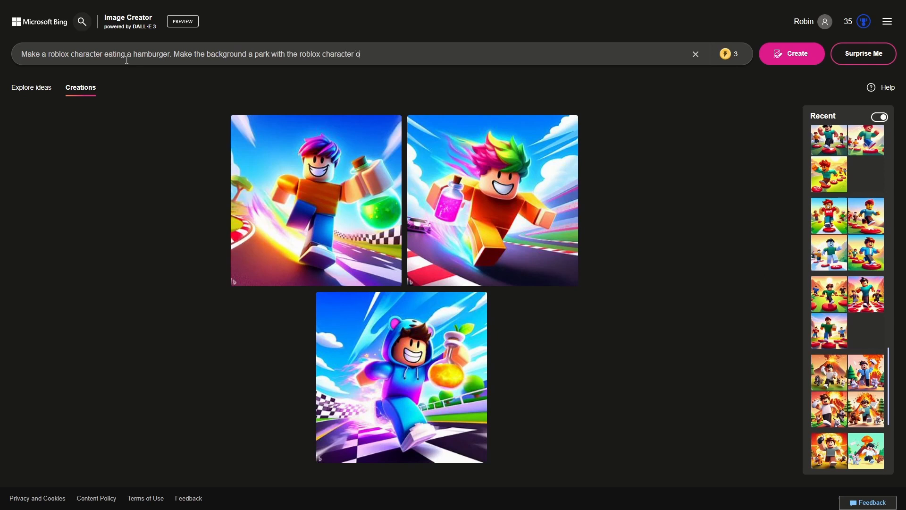
text(sitting on a bench.)
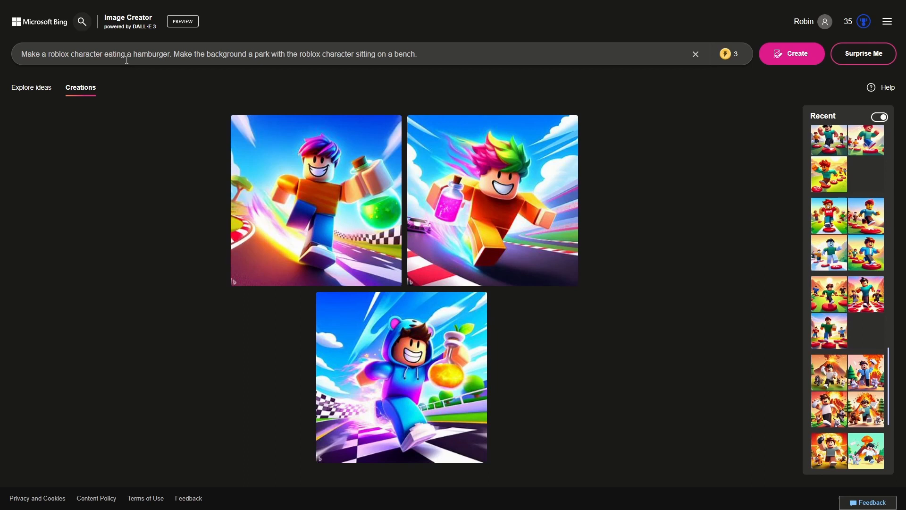
text(Make the sky brigh)
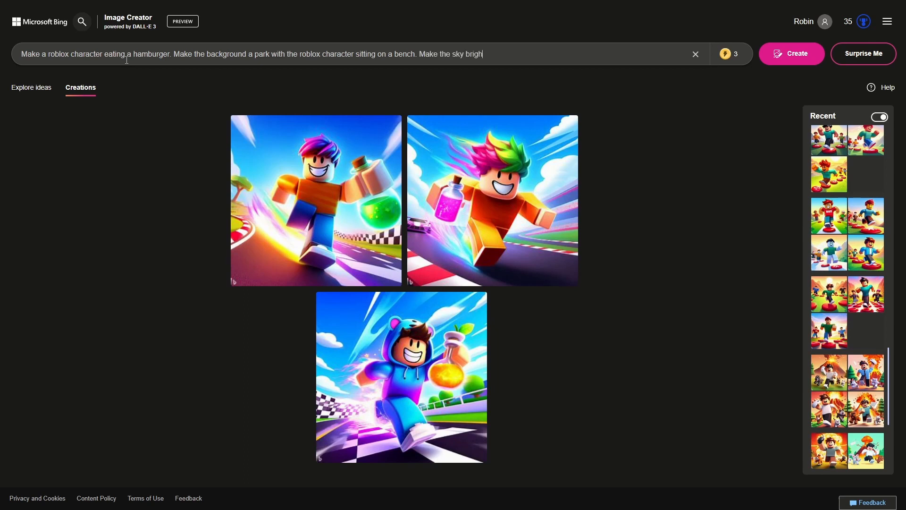
text(blue with)
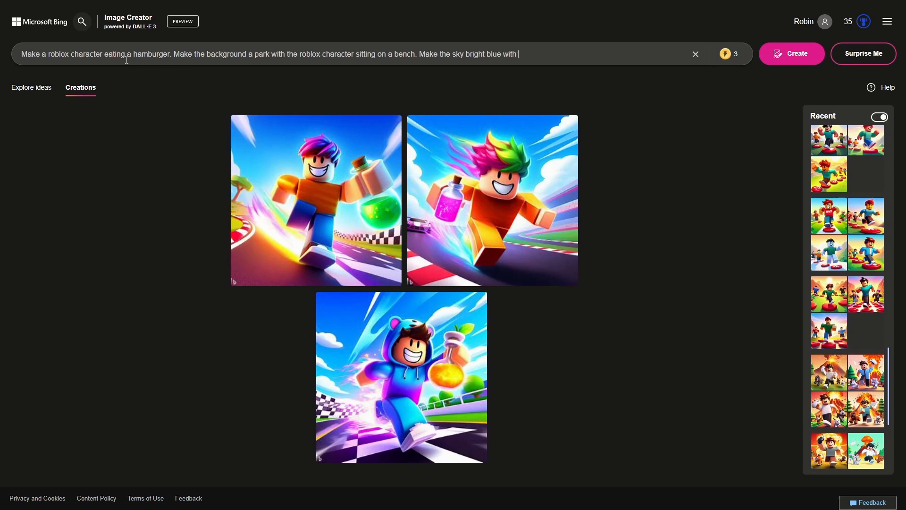
text(a few)
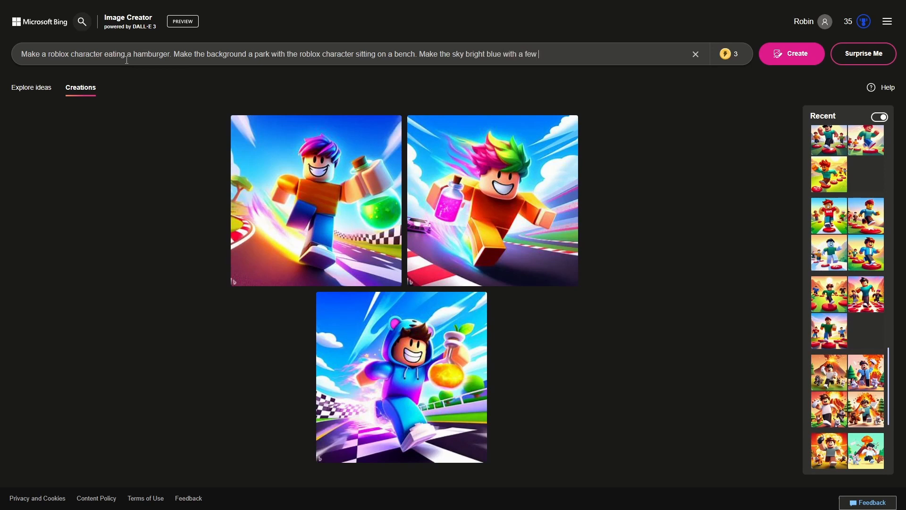
text(clouds.)
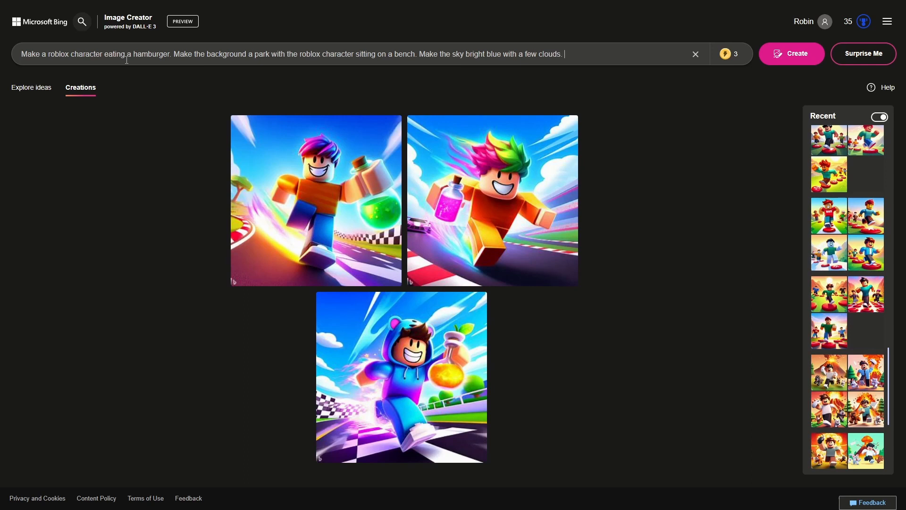
text(Cartoon)
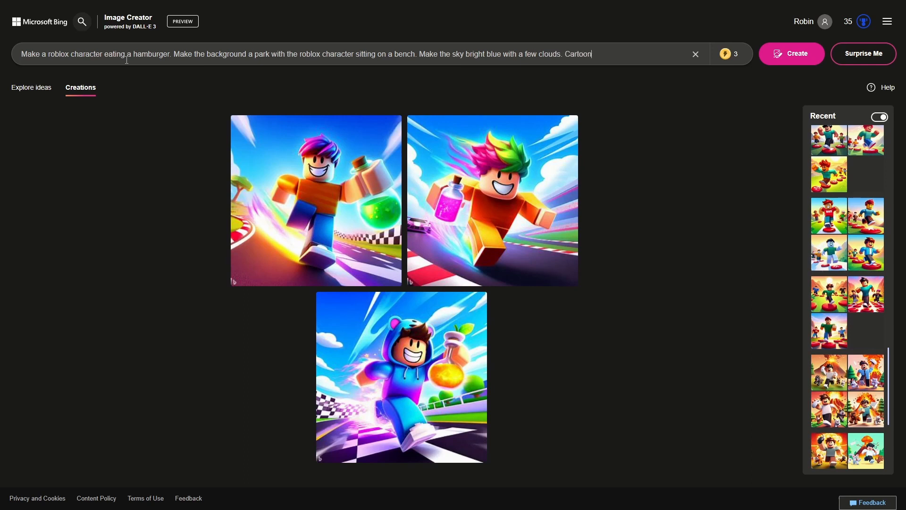
text(y and vibrant.)
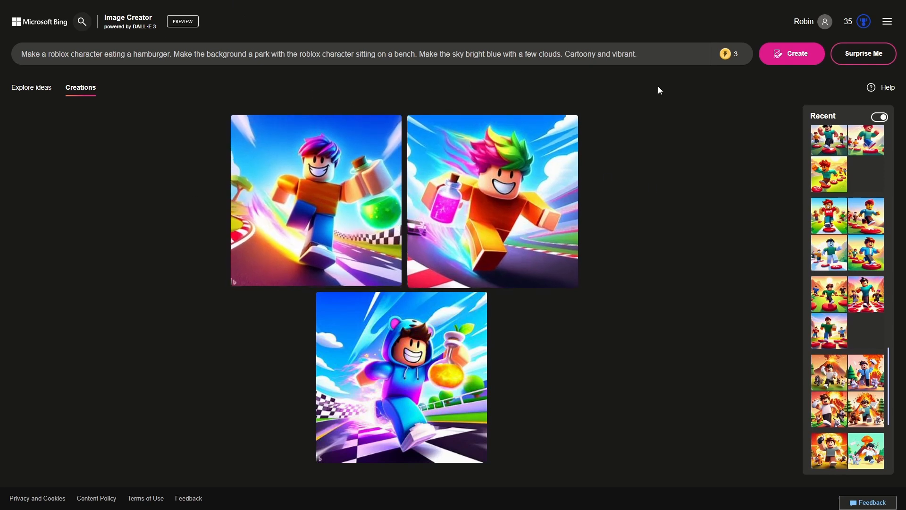
Start generating the four hamburger-on-a-park-bench images with Create.
click(791, 53)
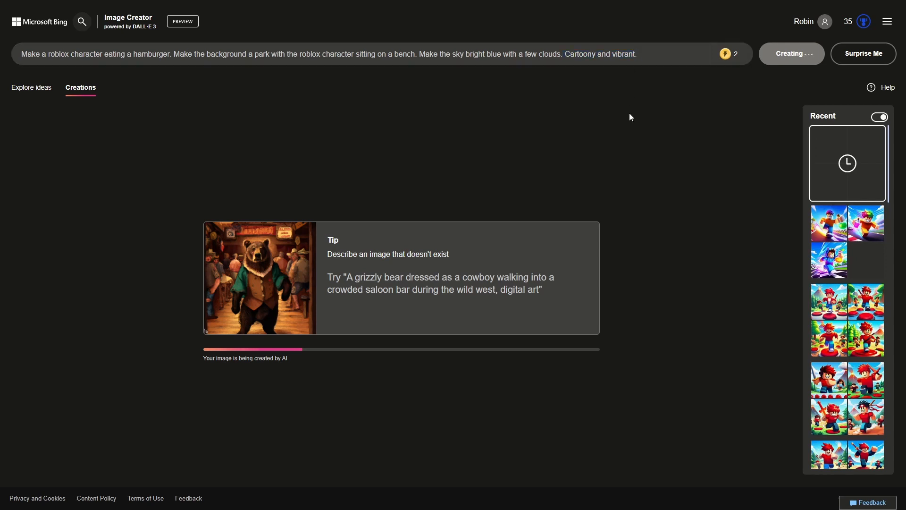
mouse_move(622, 170)
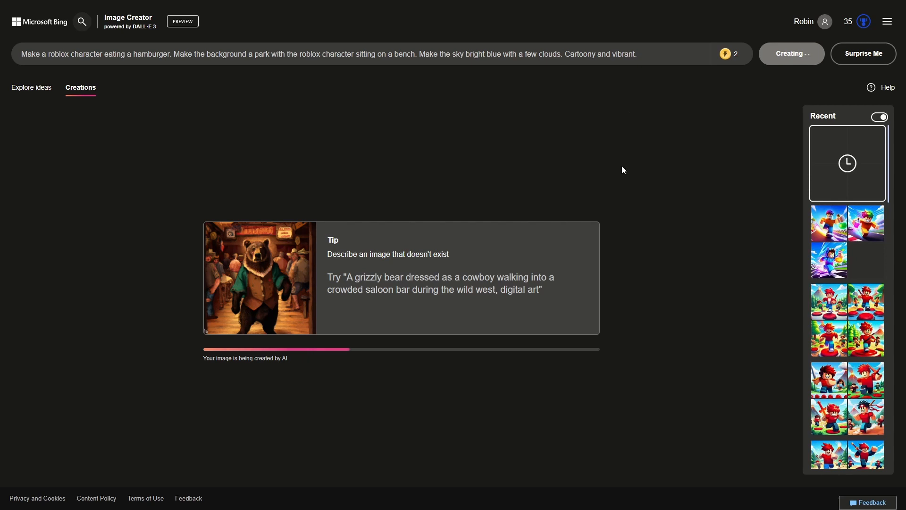
mouse_move(501, 267)
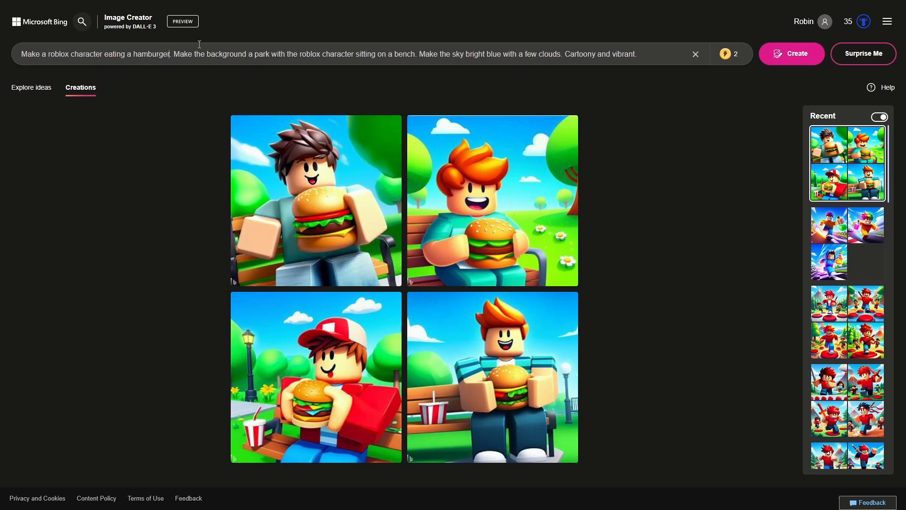
Insert 'with a cap on his head' into the prompt and generate again.
text(with)
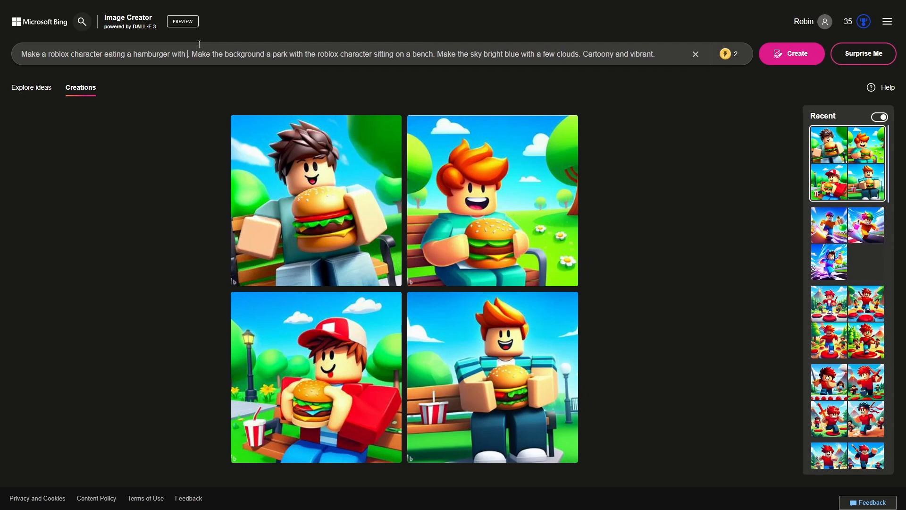
text(a cap on his head.)
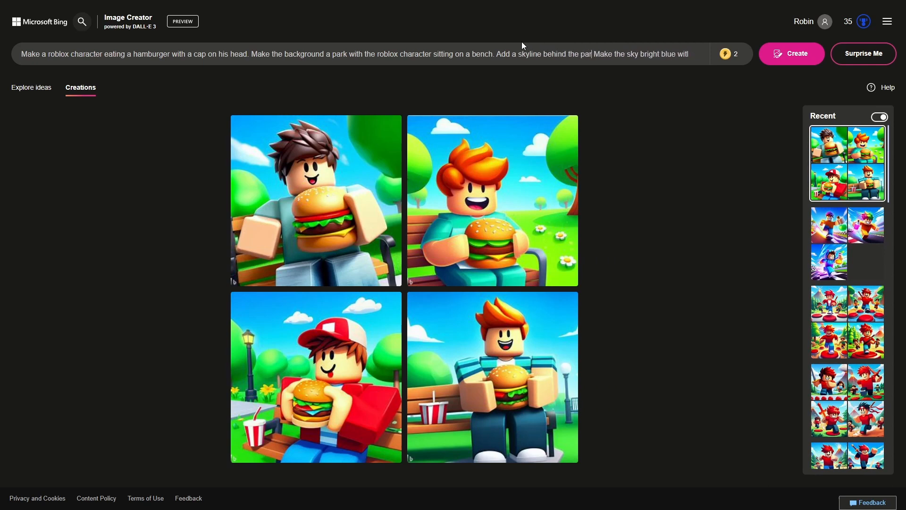
click(791, 53)
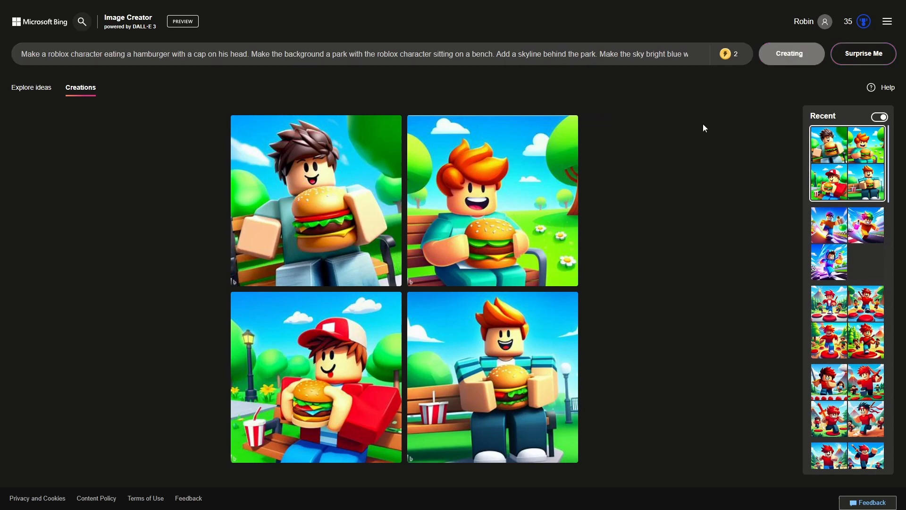
Confirm Create to produce the cap-and-skyline images.
click(789, 53)
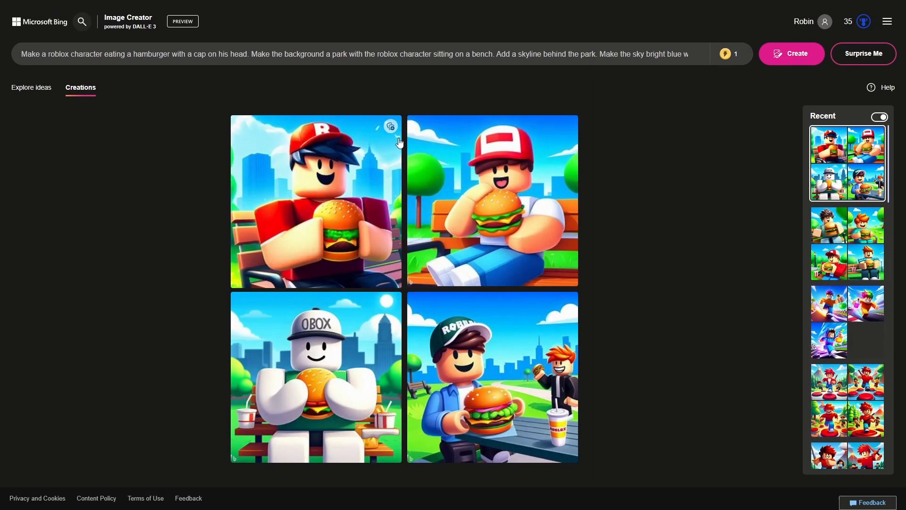
mouse_move(662, 395)
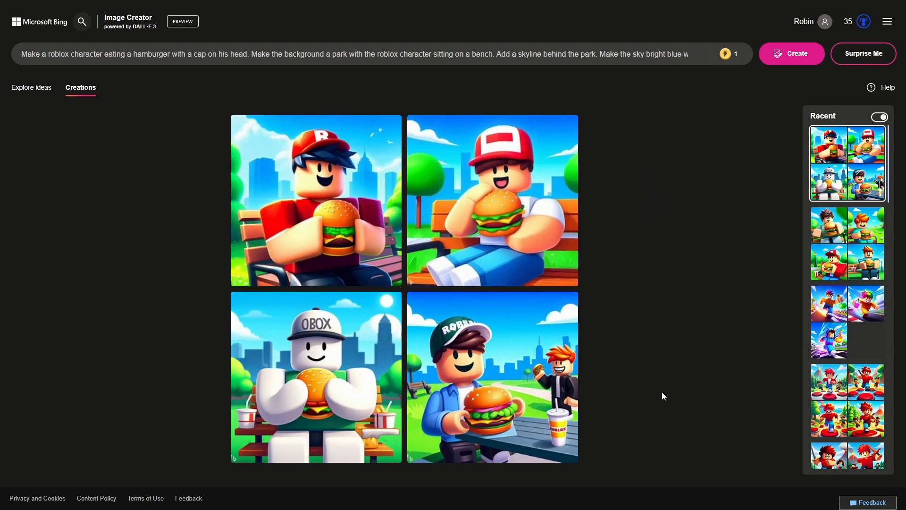
mouse_move(392, 215)
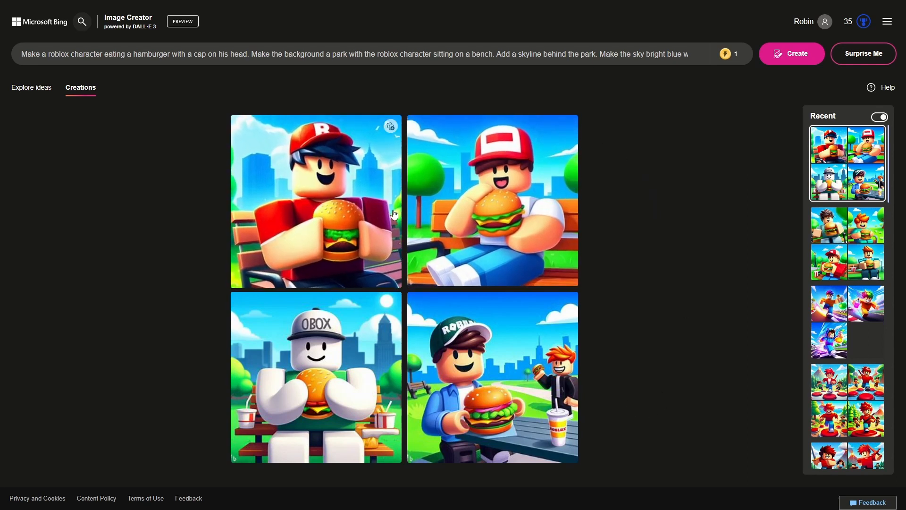
mouse_move(362, 230)
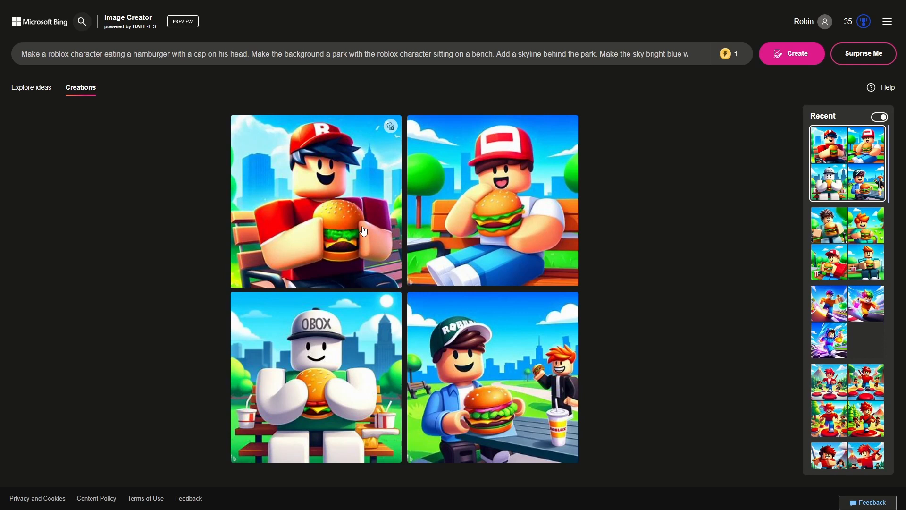
mouse_move(319, 128)
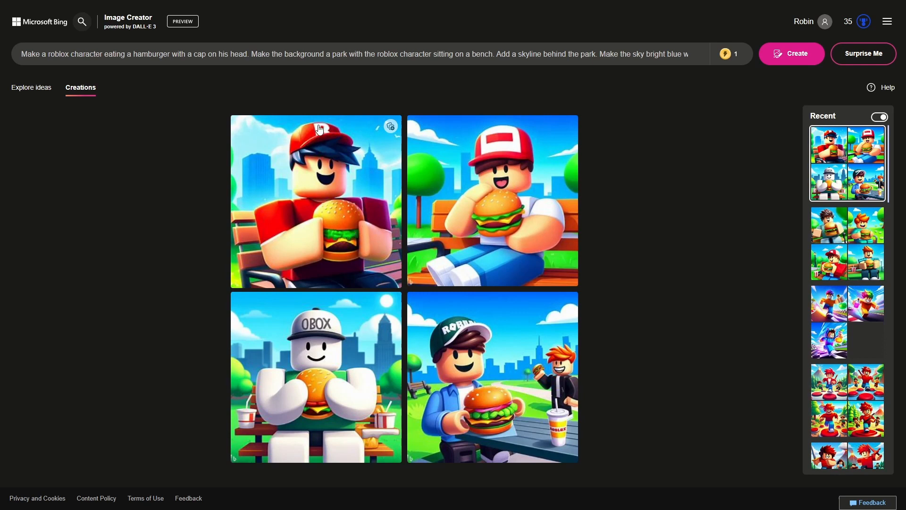
mouse_move(368, 186)
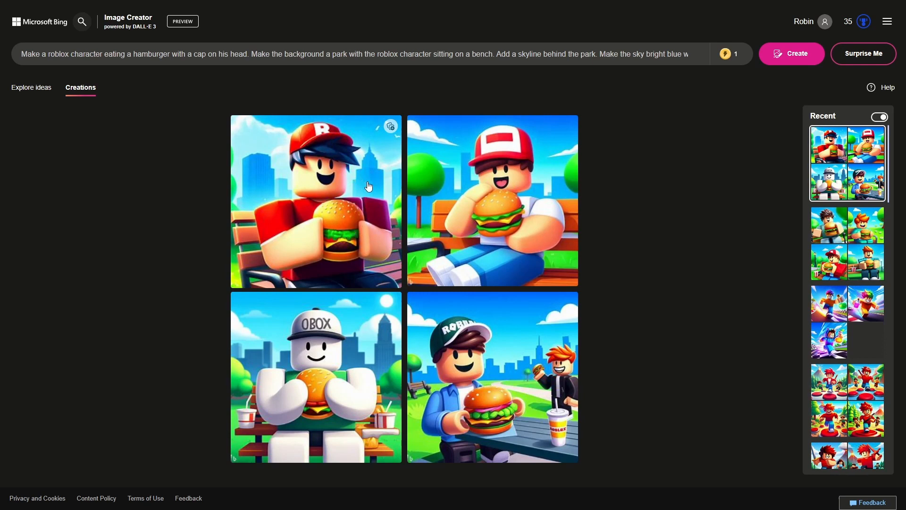
mouse_move(351, 178)
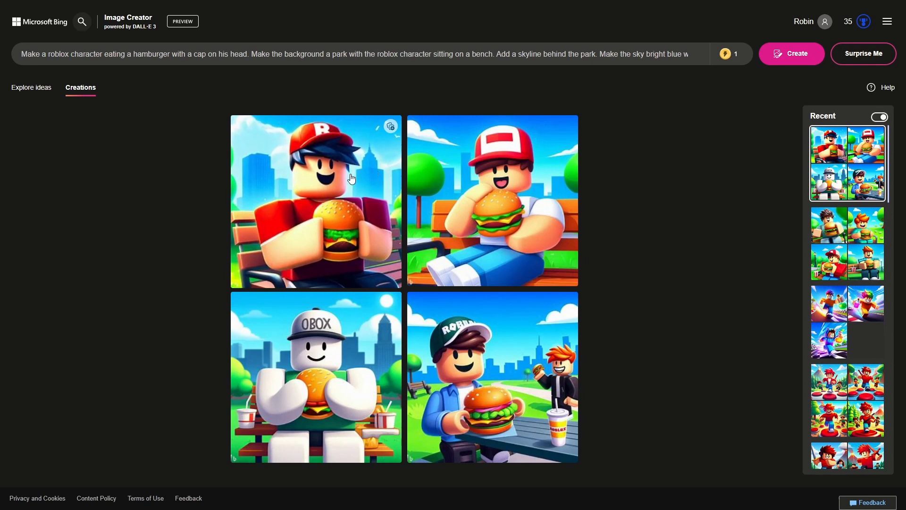
mouse_move(205, 263)
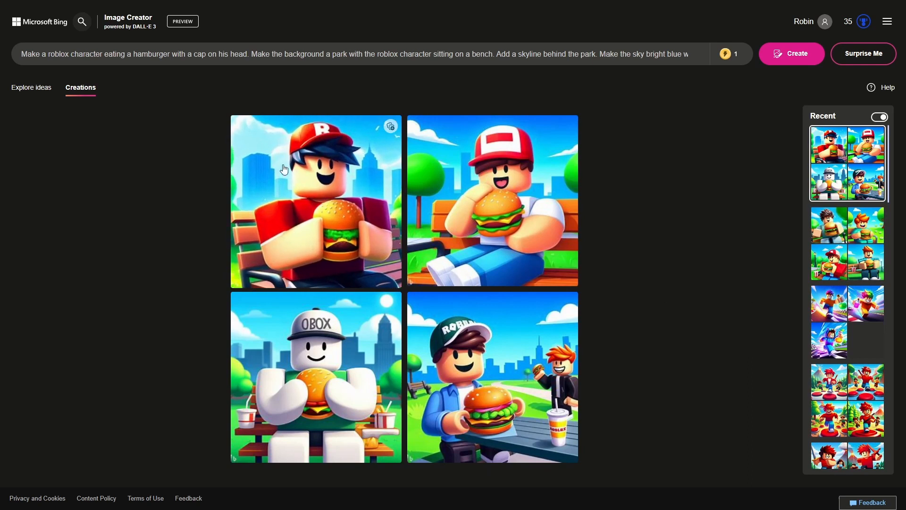
mouse_move(331, 196)
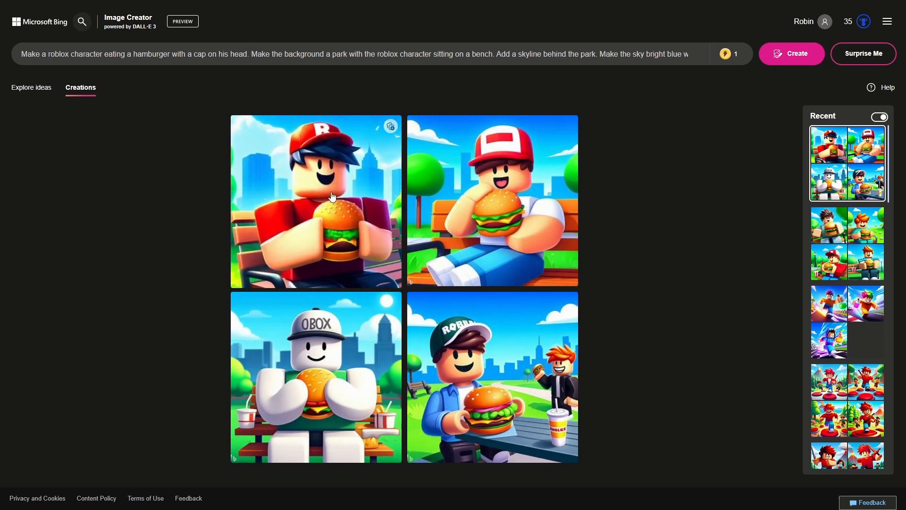
mouse_move(280, 218)
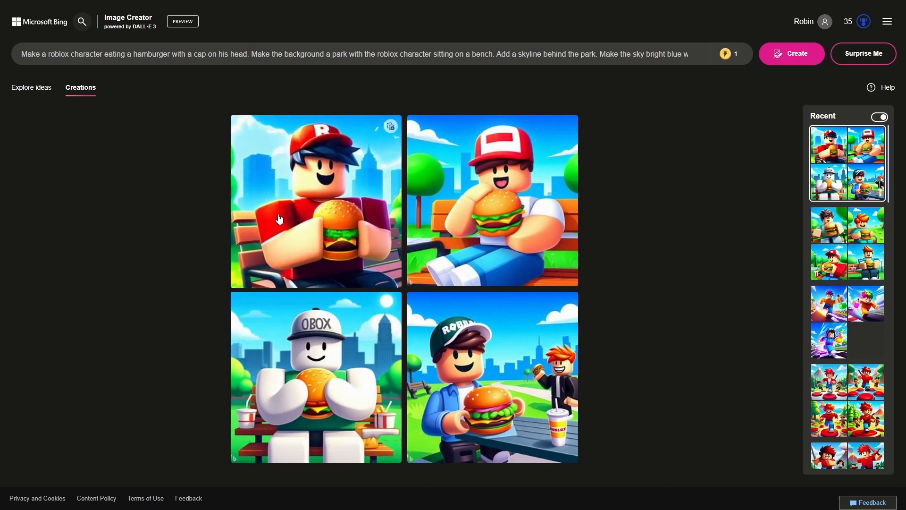